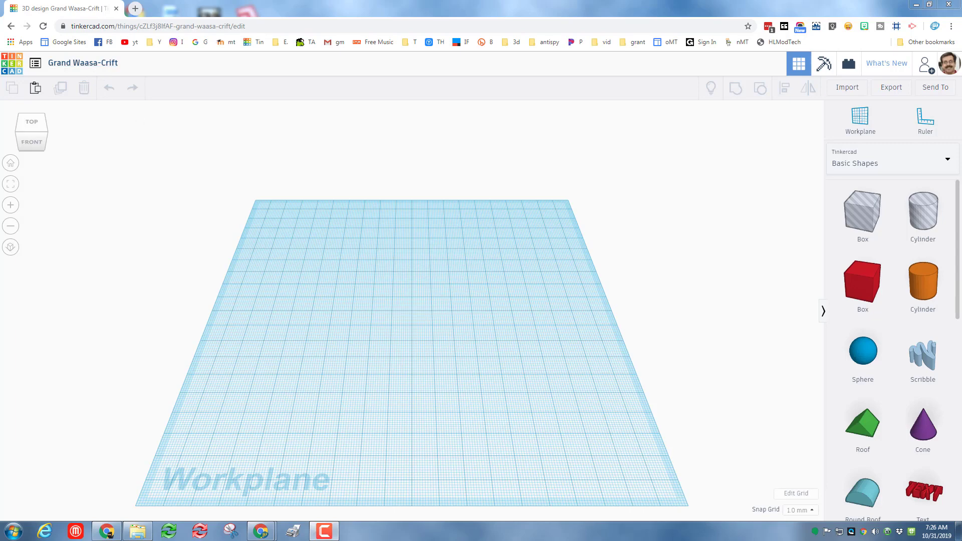
Sketch a closed freehand pumpkin outline with a small stem tab on top.
click(922, 355)
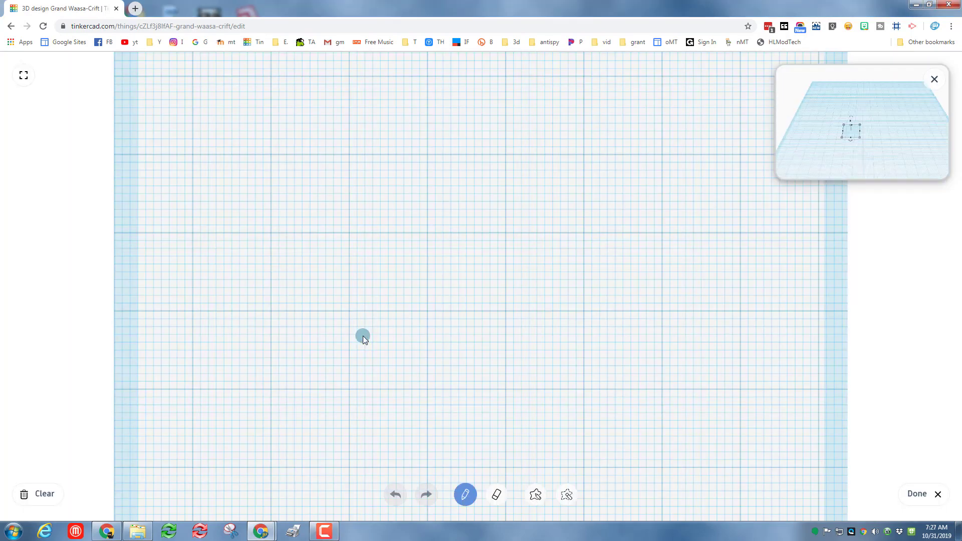
mouse_move(402, 280)
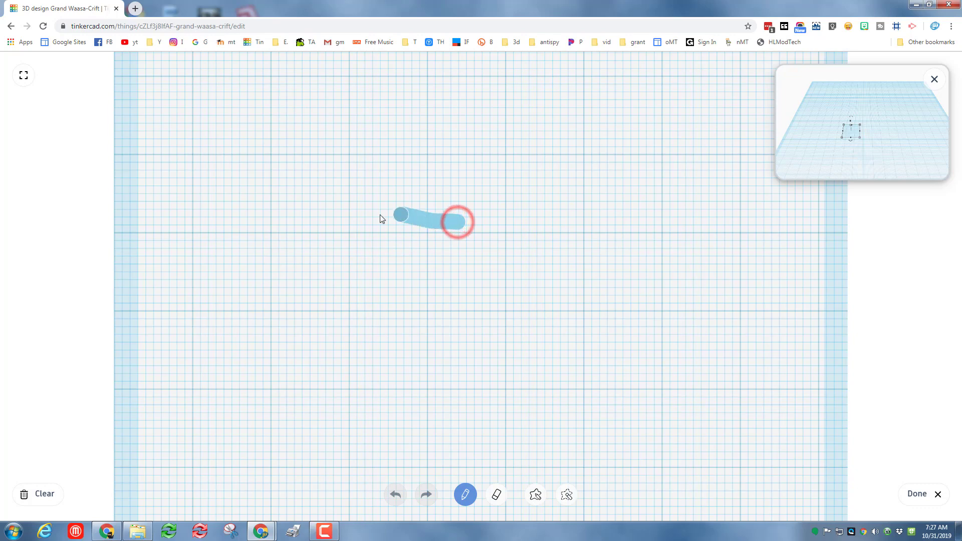
drag(457, 221, 300, 384)
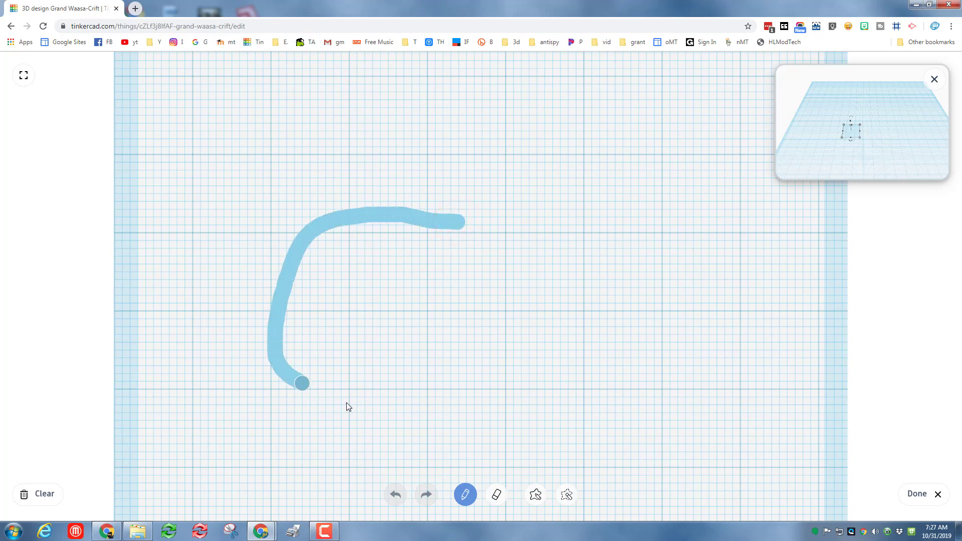
drag(301, 384, 702, 270)
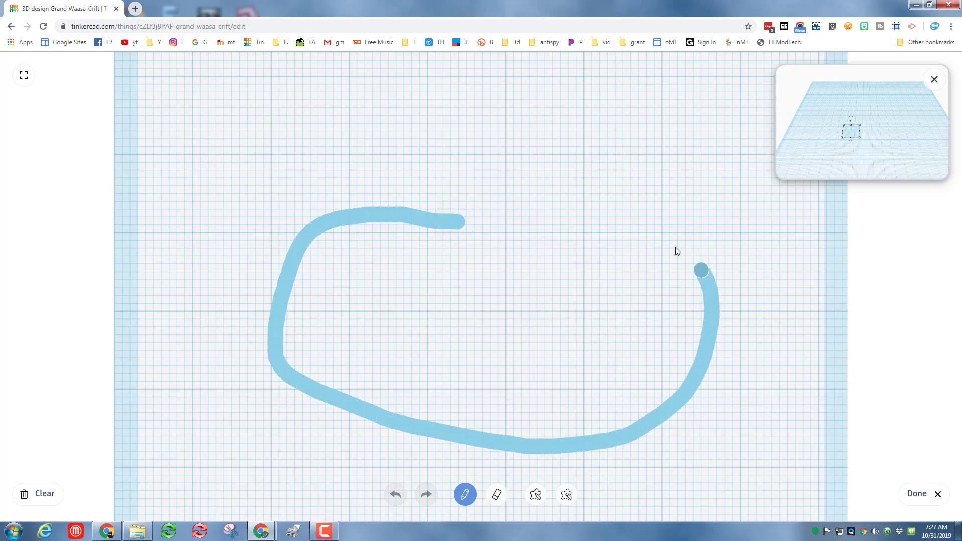
drag(702, 271, 527, 184)
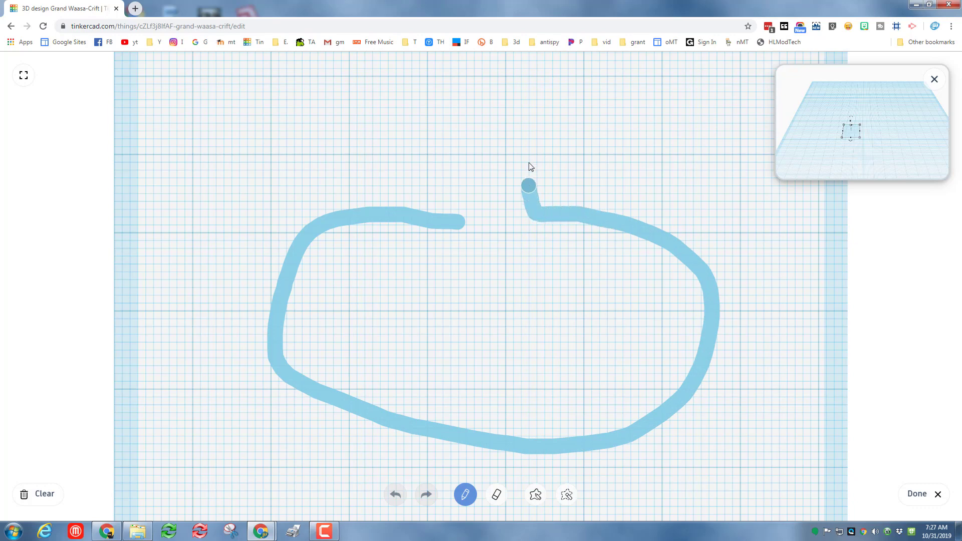
drag(528, 186, 497, 117)
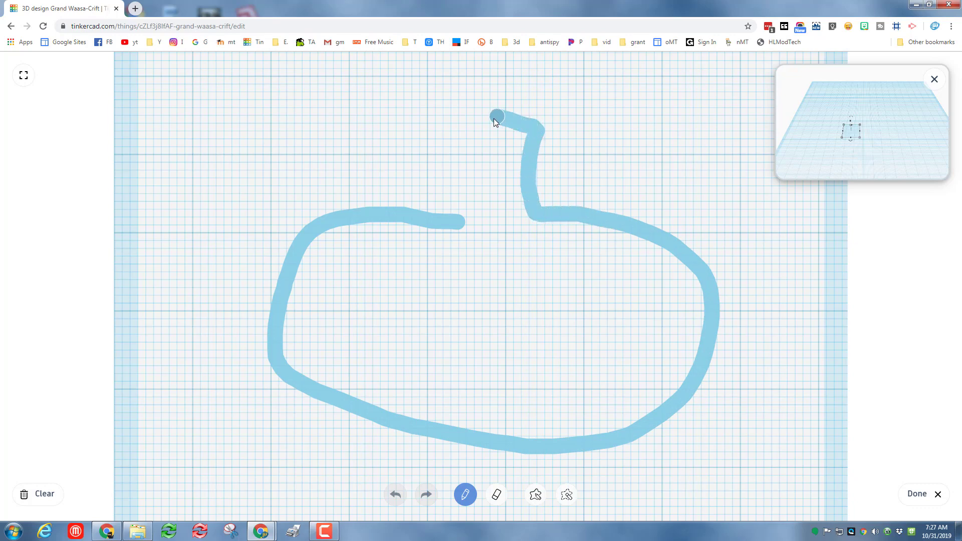
drag(497, 117, 457, 221)
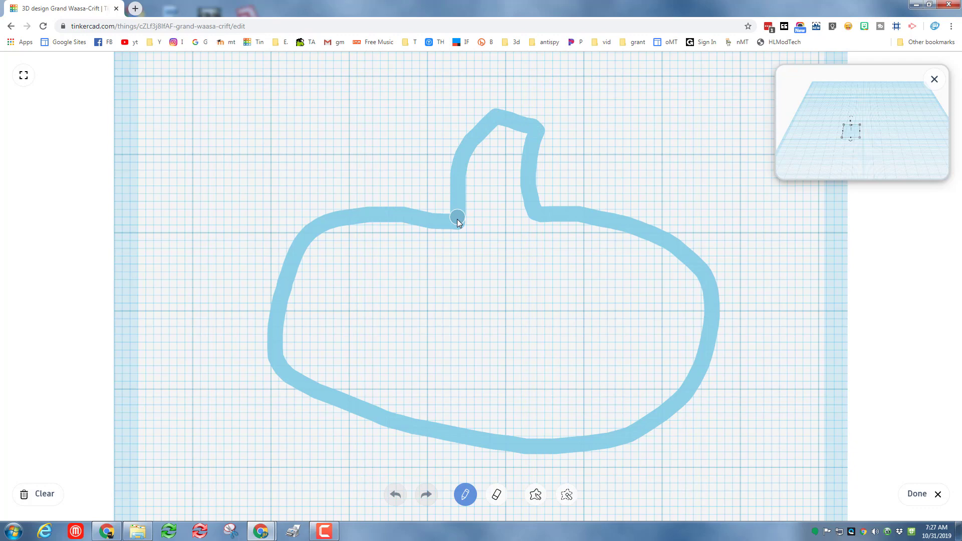
click(916, 493)
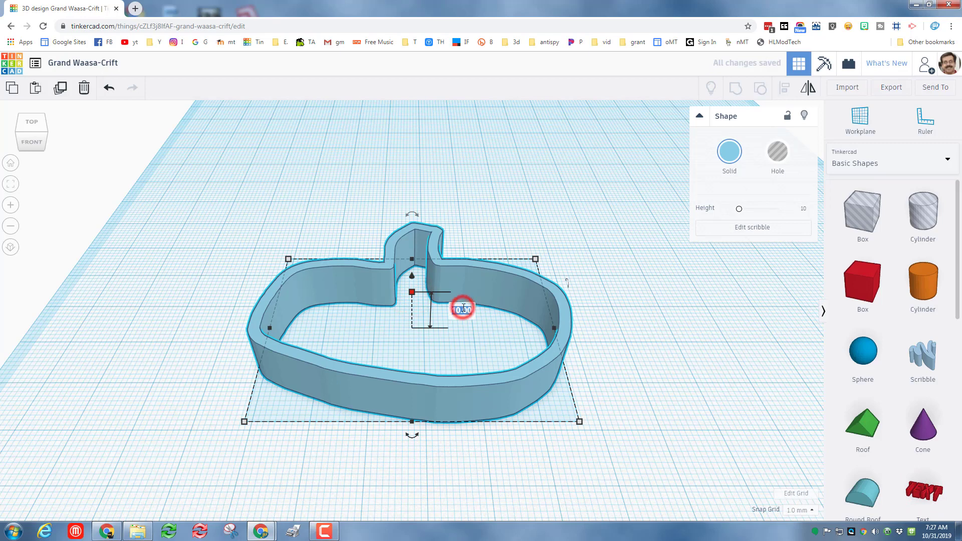
Lower the outline to 2 mm tall, move it back, and duplicate it with Ctrl+D.
drag(462, 307, 430, 324)
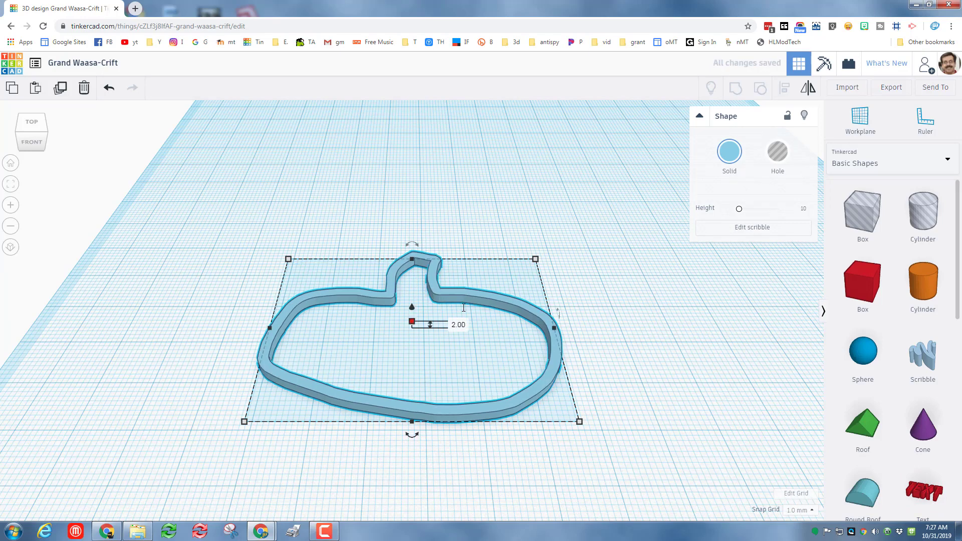
click(577, 225)
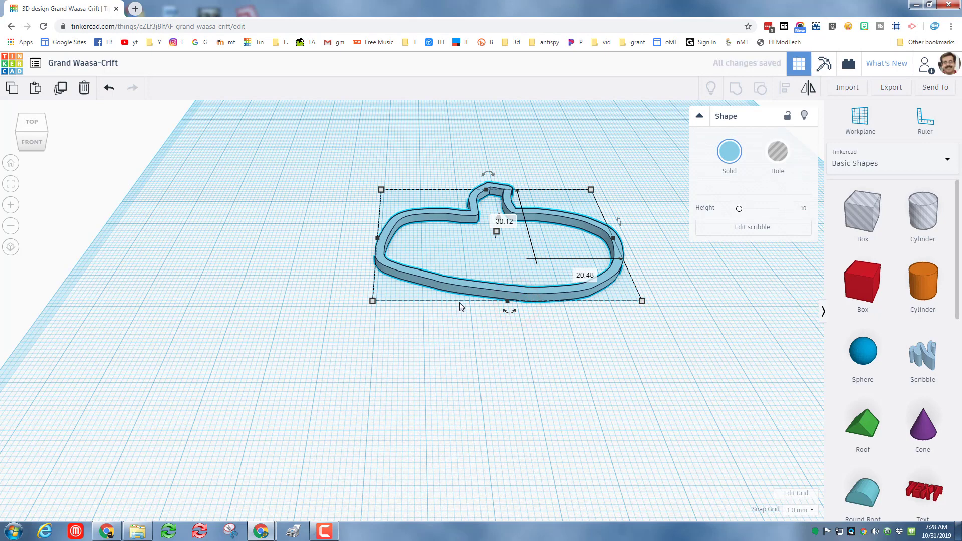
key(ctrl+d)
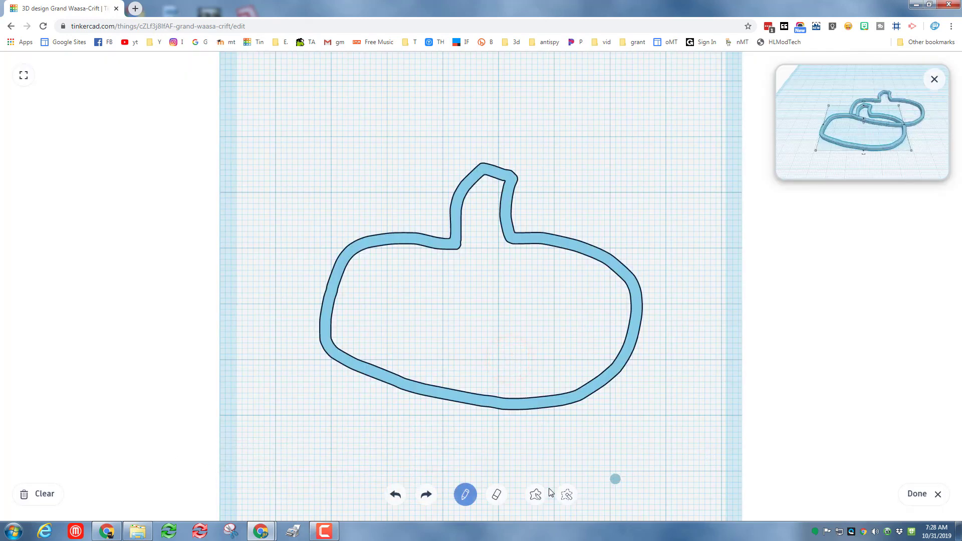
Fill the duplicate's interior with the Shape fill tool to make a solid pumpkin base.
click(536, 494)
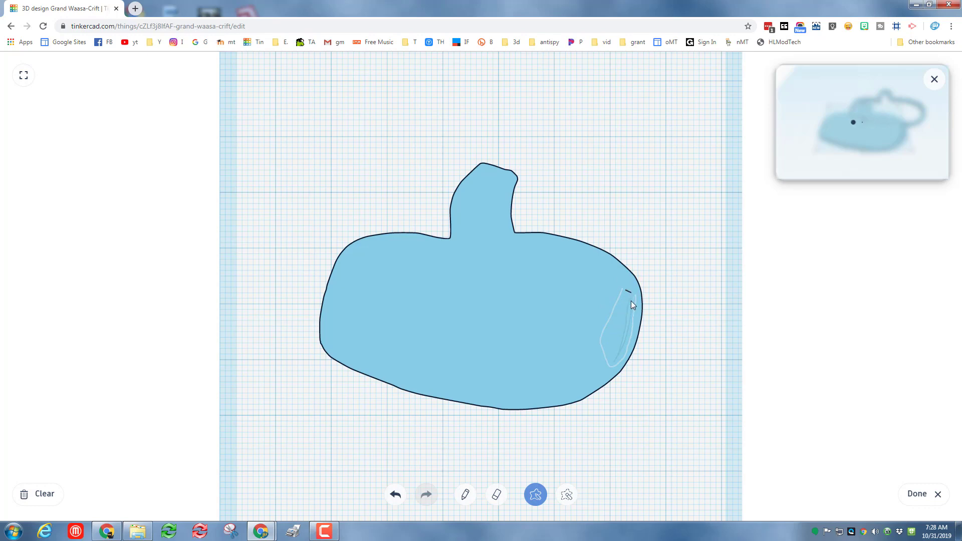
click(916, 493)
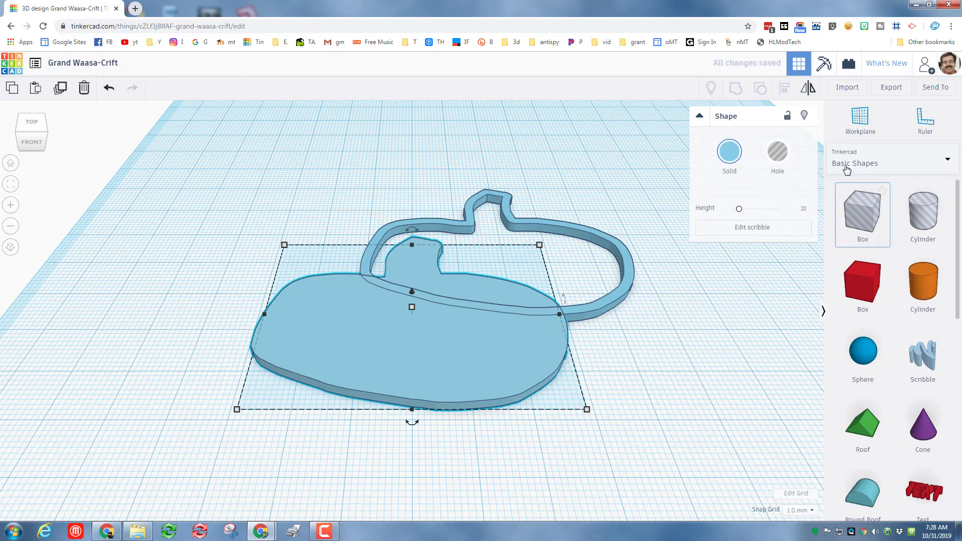
Select the outline and filled base together and center-align them.
click(860, 120)
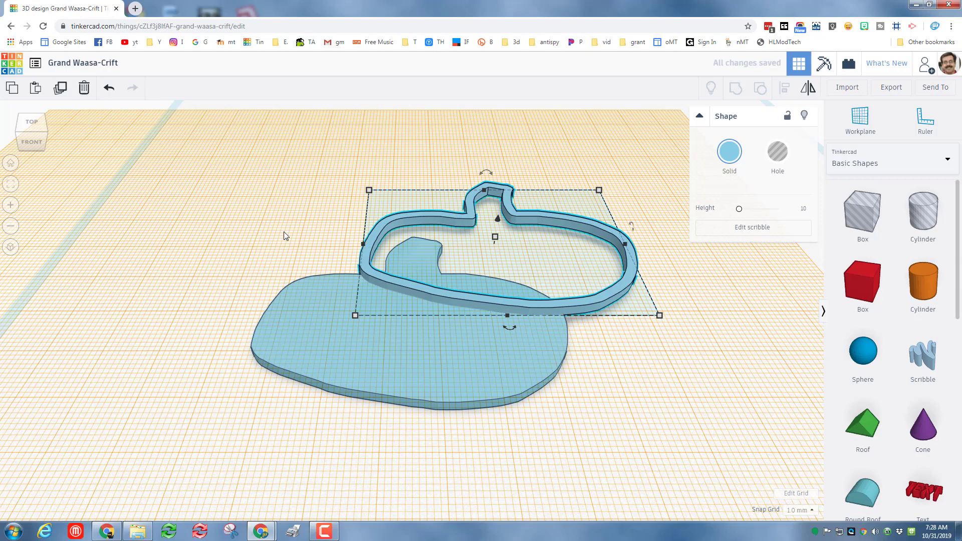
click(861, 120)
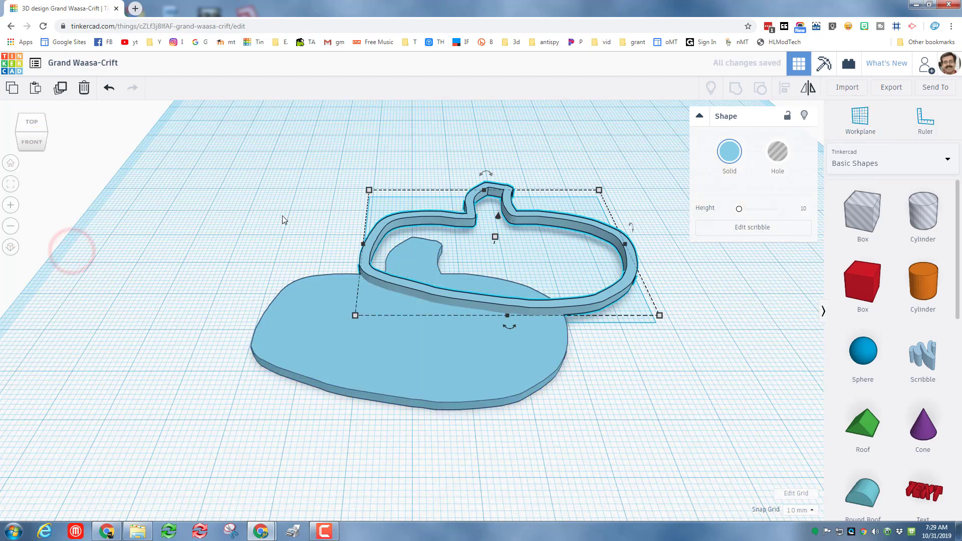
click(784, 88)
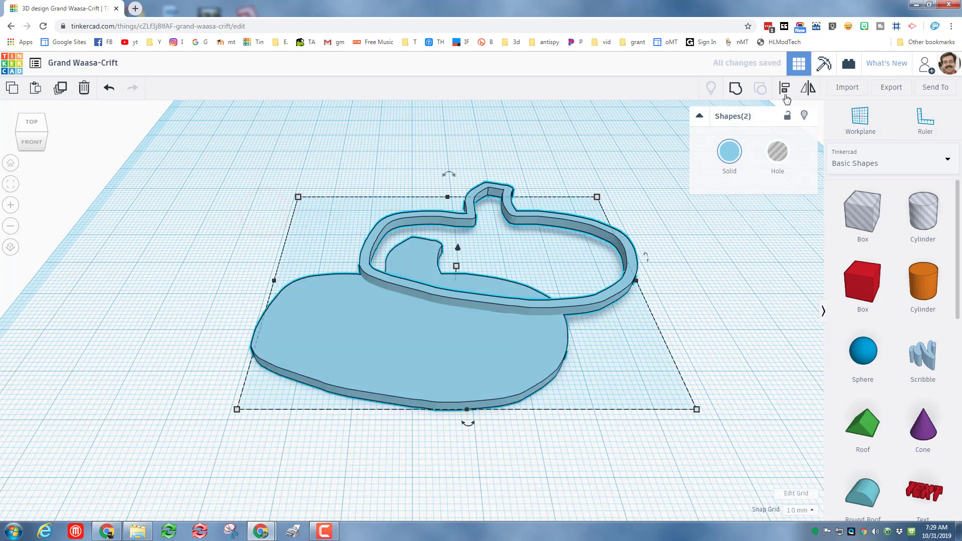
click(784, 88)
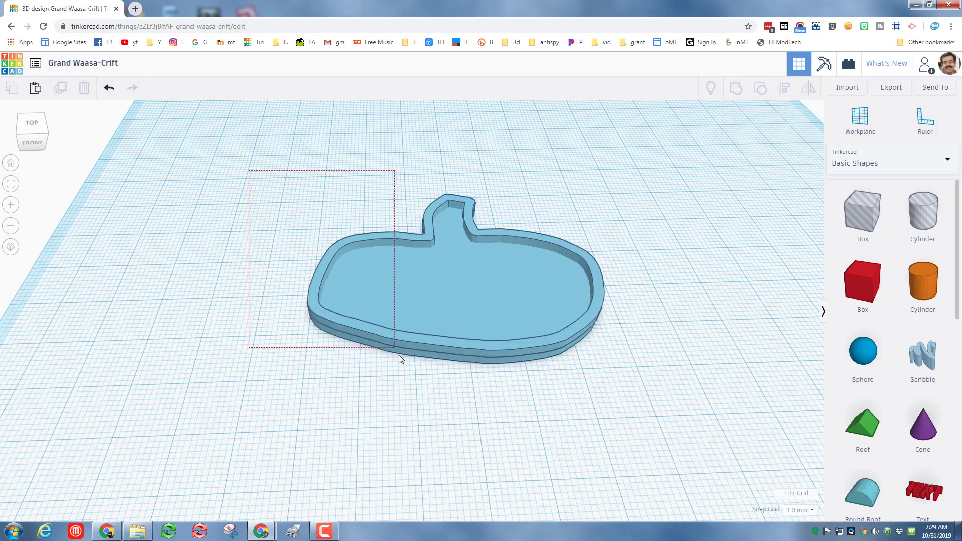
Box-select both stacked pumpkin layers and group them into one tray.
click(442, 282)
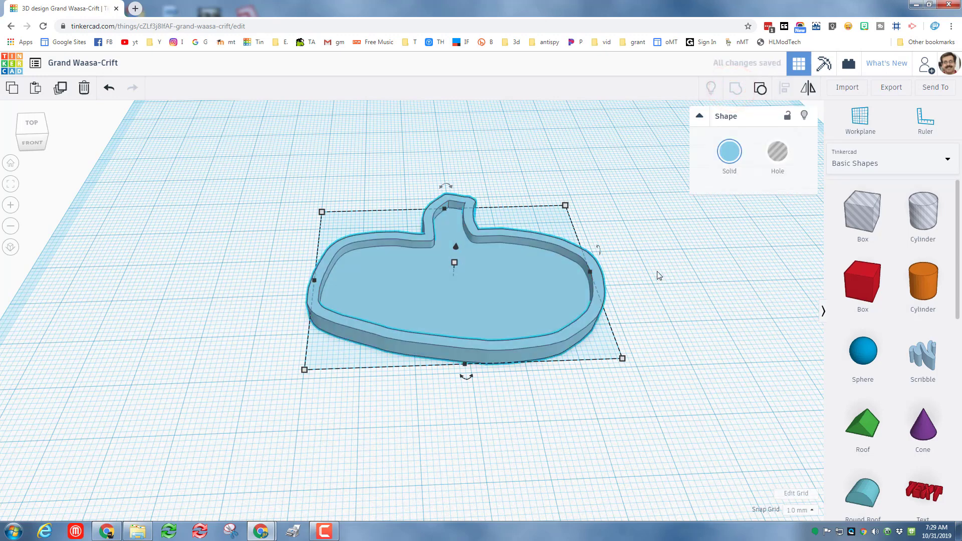
mouse_move(342, 362)
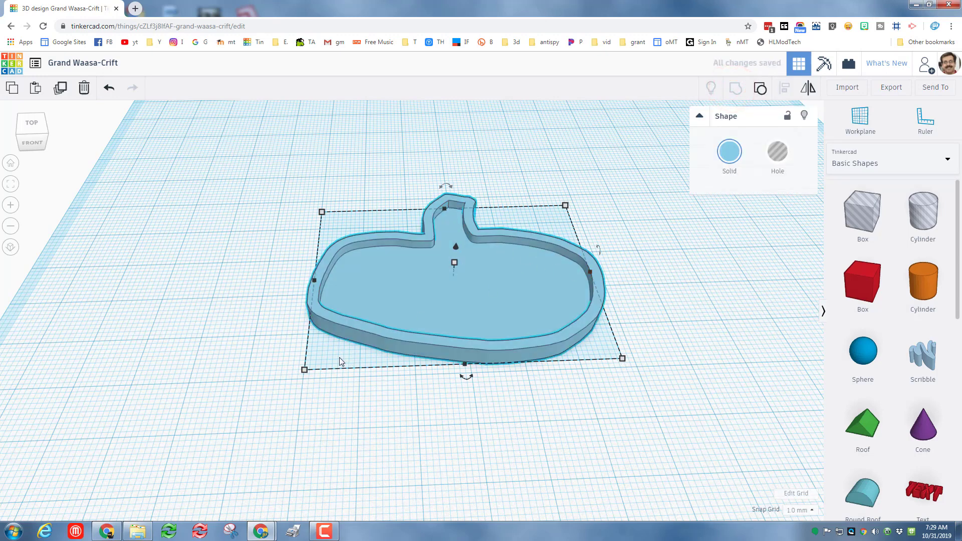
mouse_move(593, 382)
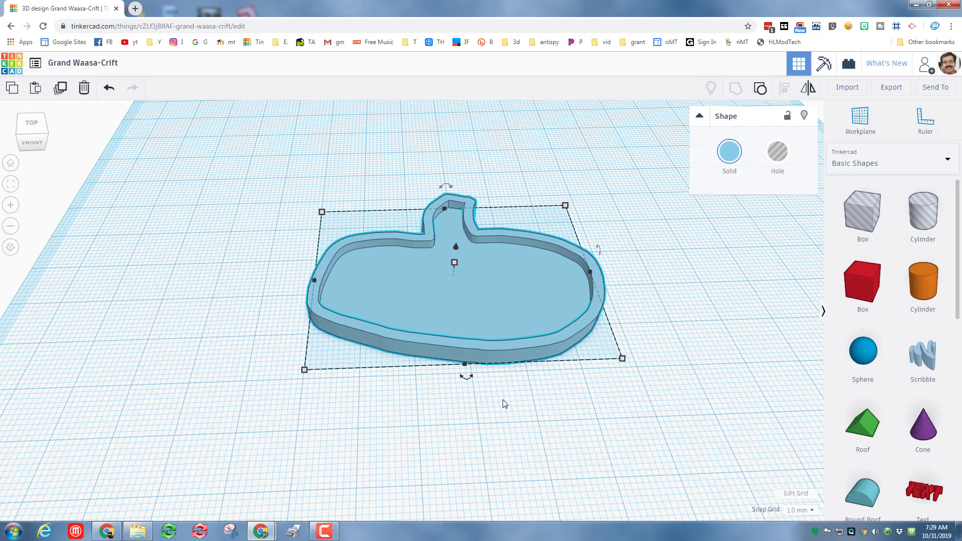
mouse_move(593, 298)
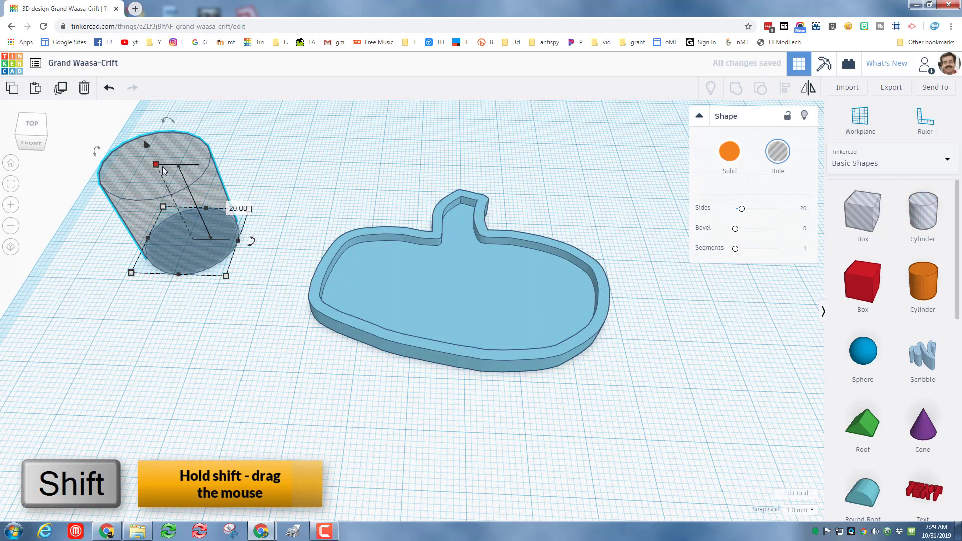
Shrink the cylinder hole evenly to 14 mm and slide it into the stem tab.
drag(178, 164, 173, 202)
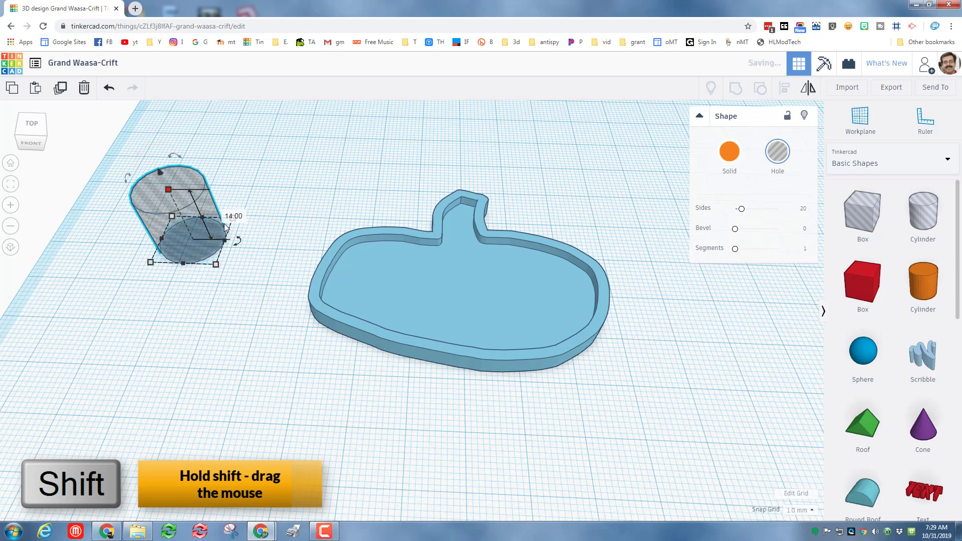
click(233, 216)
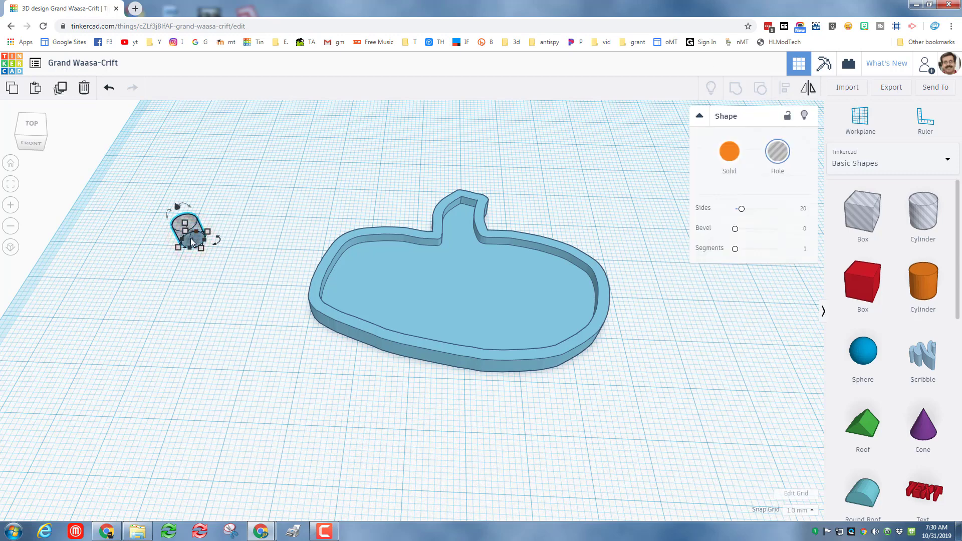
drag(191, 230, 337, 193)
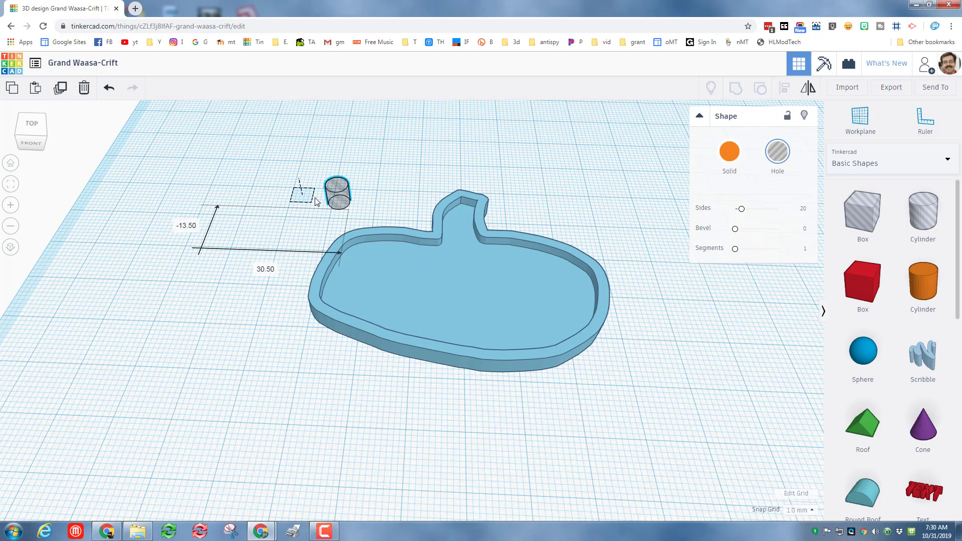
drag(337, 193, 301, 193)
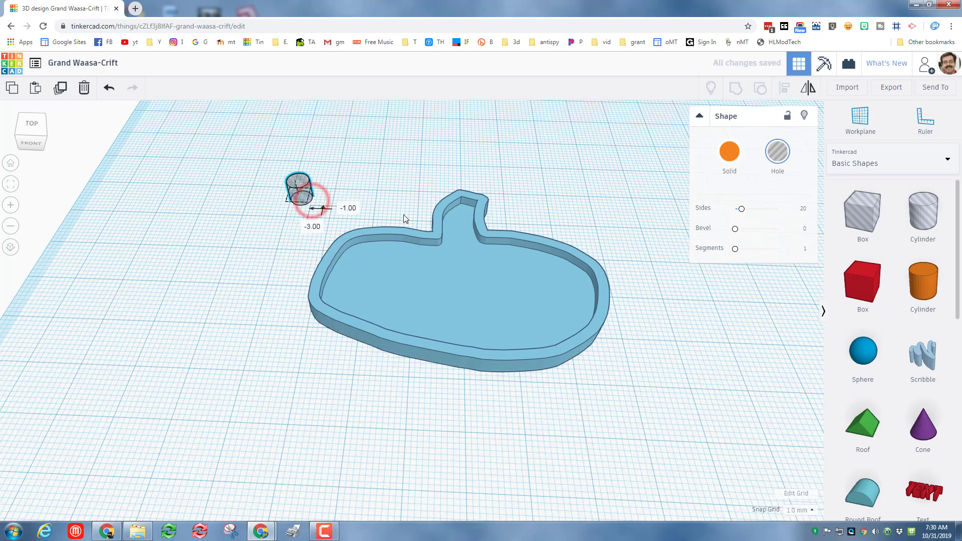
drag(301, 191, 457, 211)
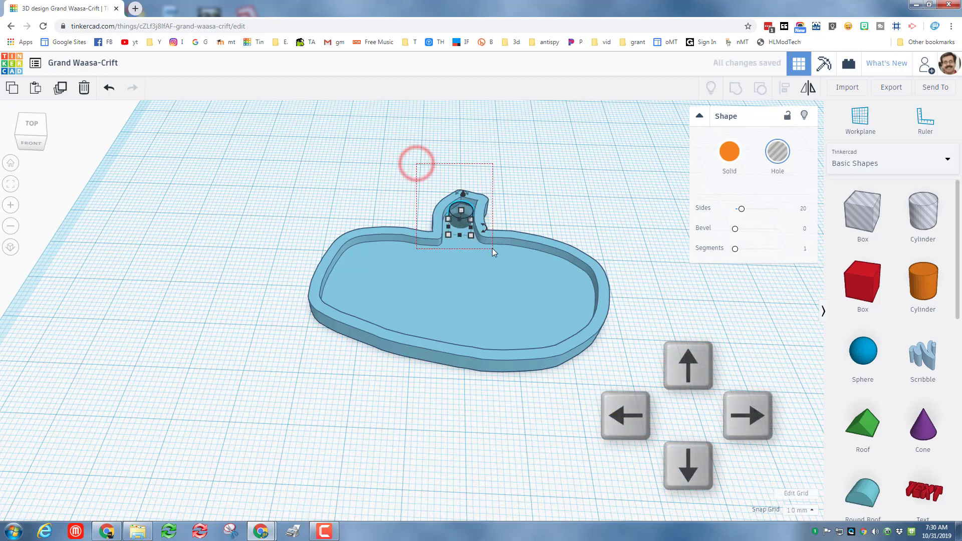
click(735, 88)
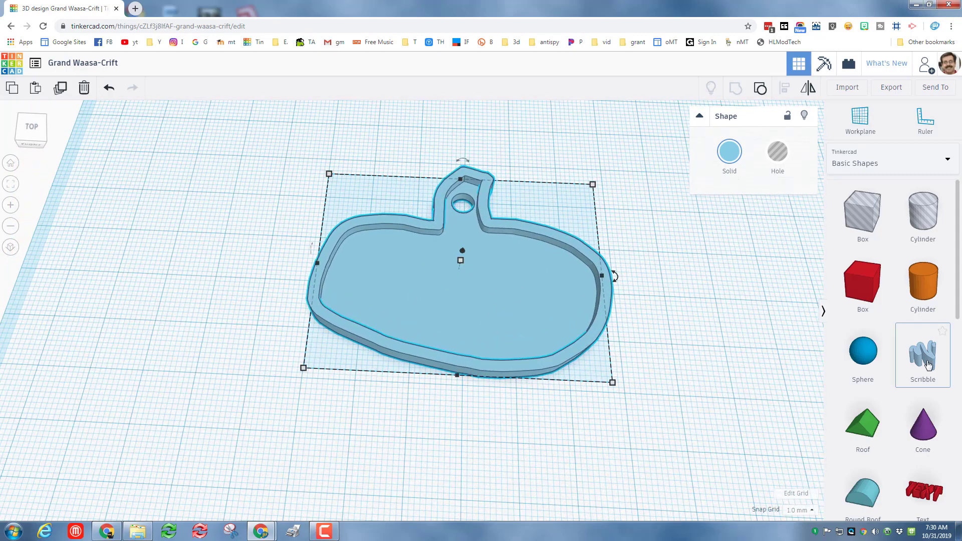
Drop a new Scribble shape onto the workplane over the pumpkin tray.
click(860, 120)
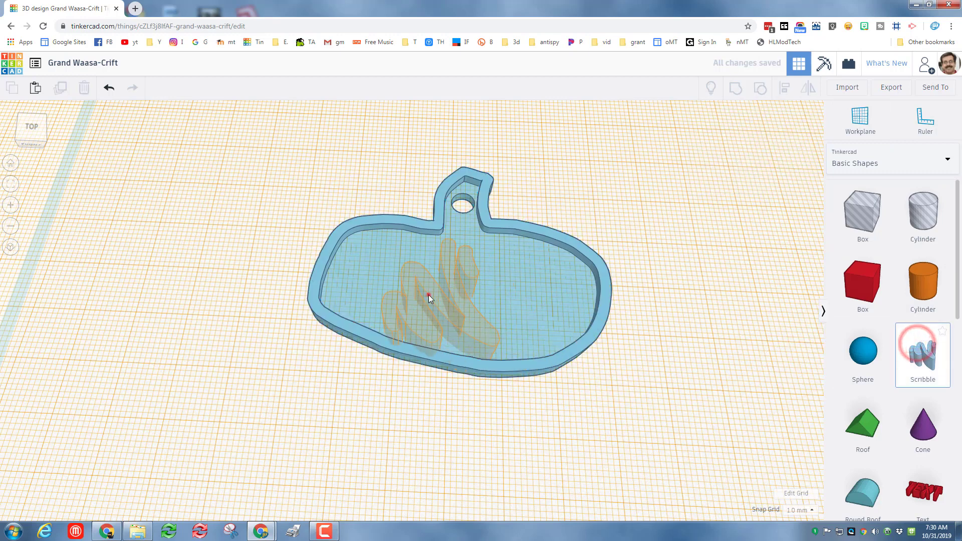
Sketch a closed zigzag mouth scribble and move it lower inside the pumpkin.
click(923, 355)
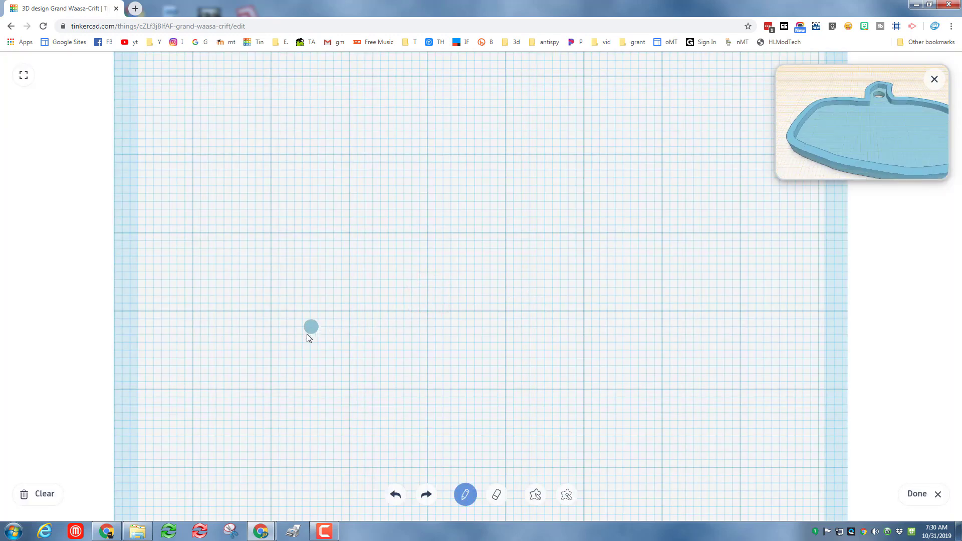
drag(310, 325, 374, 335)
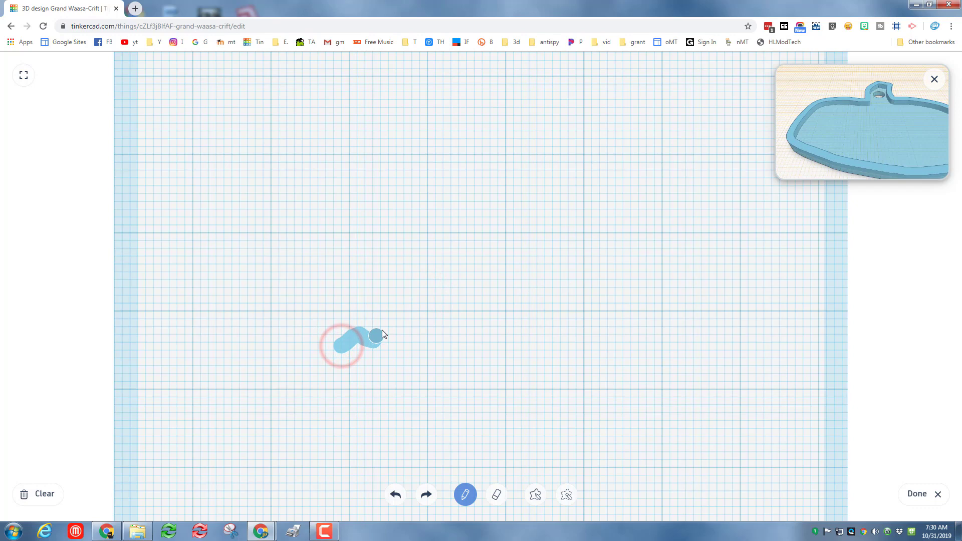
drag(356, 343, 512, 331)
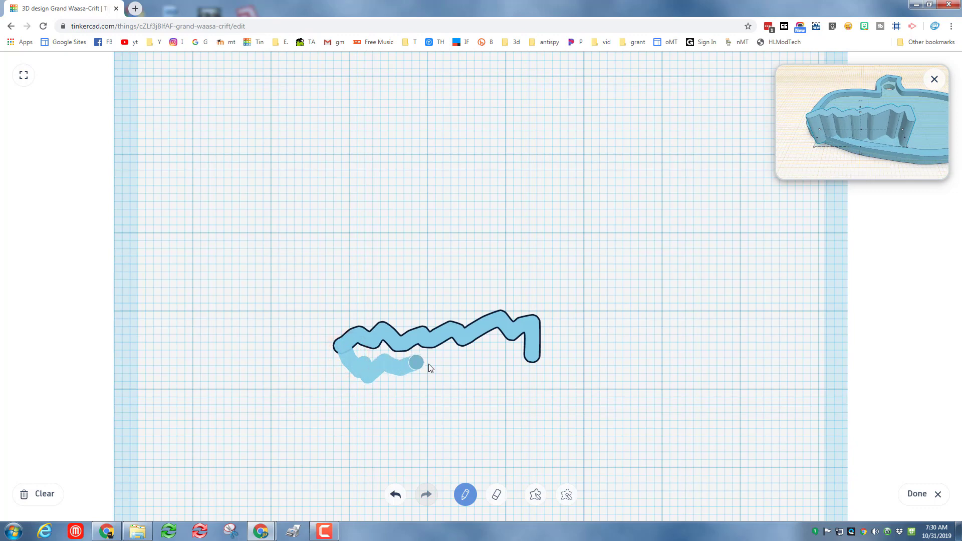
drag(416, 362, 517, 369)
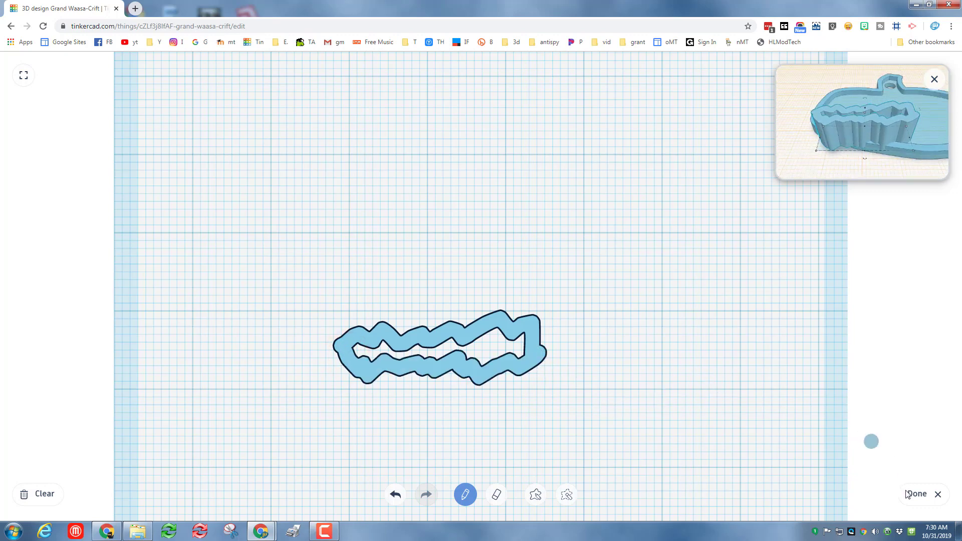
click(916, 494)
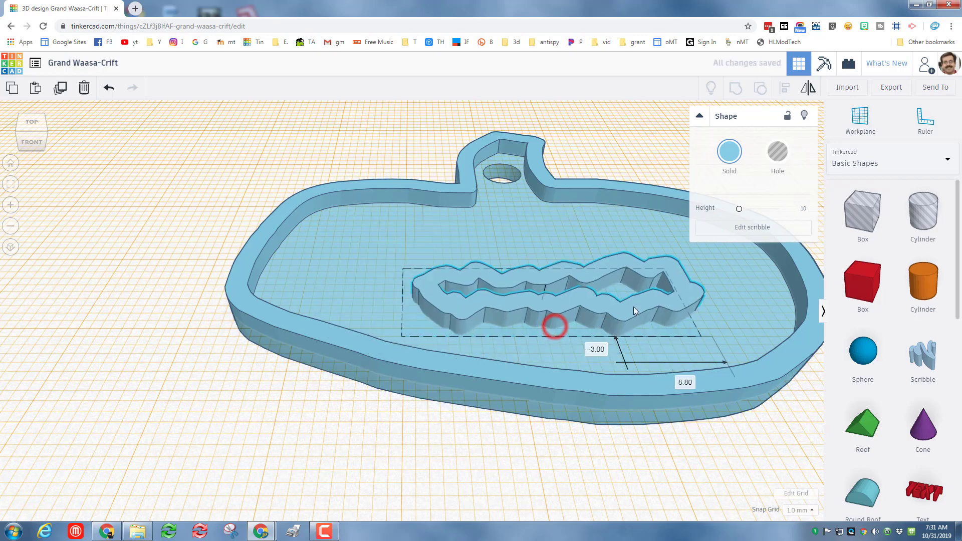
drag(635, 310, 537, 289)
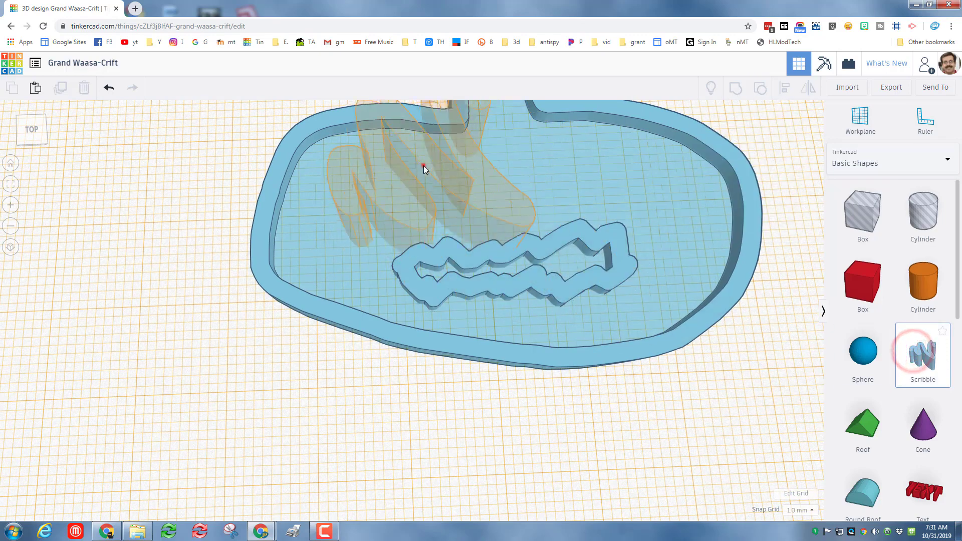
Draw an oval eye scribble and place it in the pumpkin's upper left.
click(922, 355)
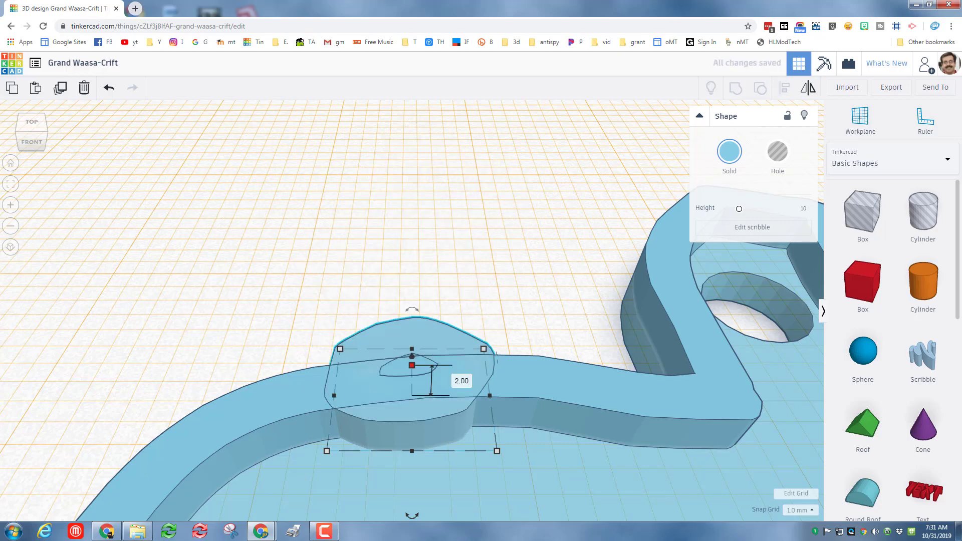
click(11, 163)
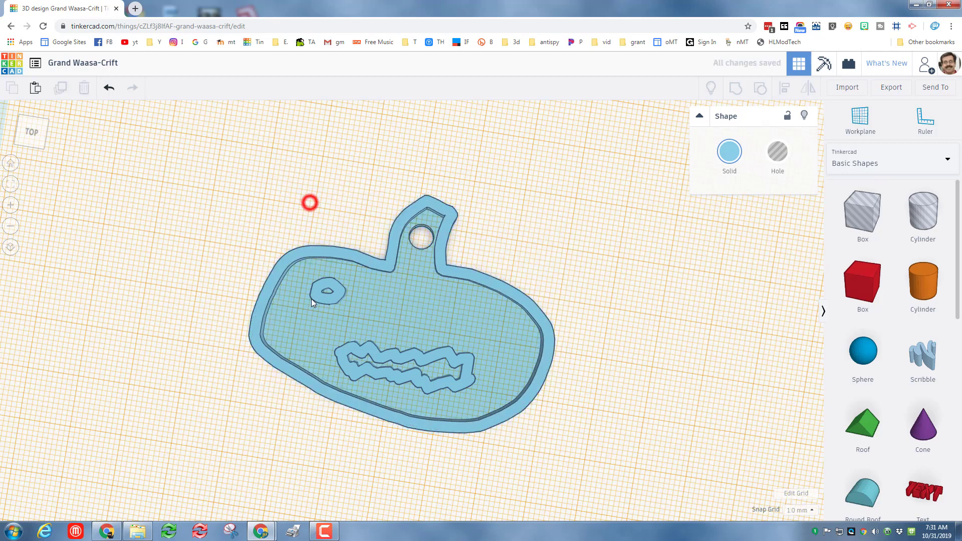
click(330, 289)
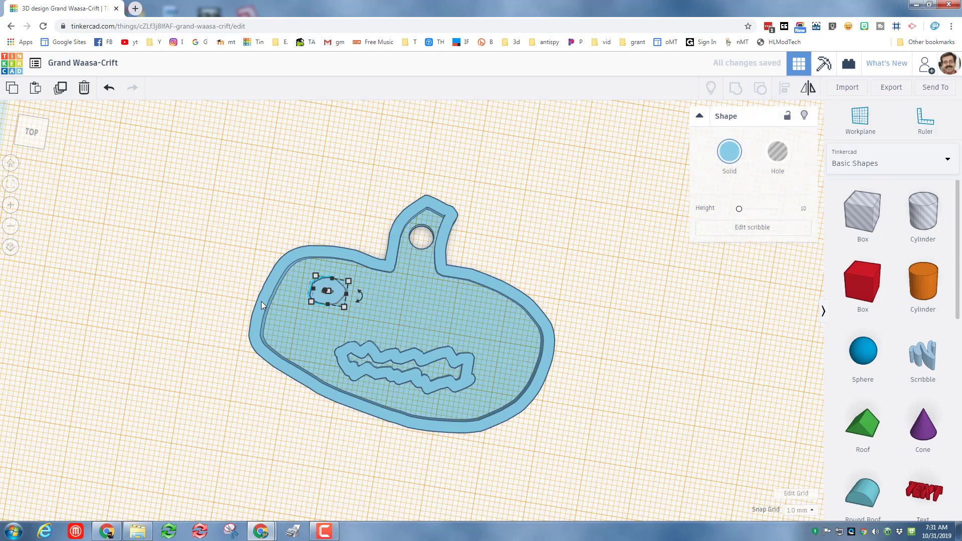
Duplicate the eye and position the copy on the face's right side.
drag(328, 292, 436, 310)
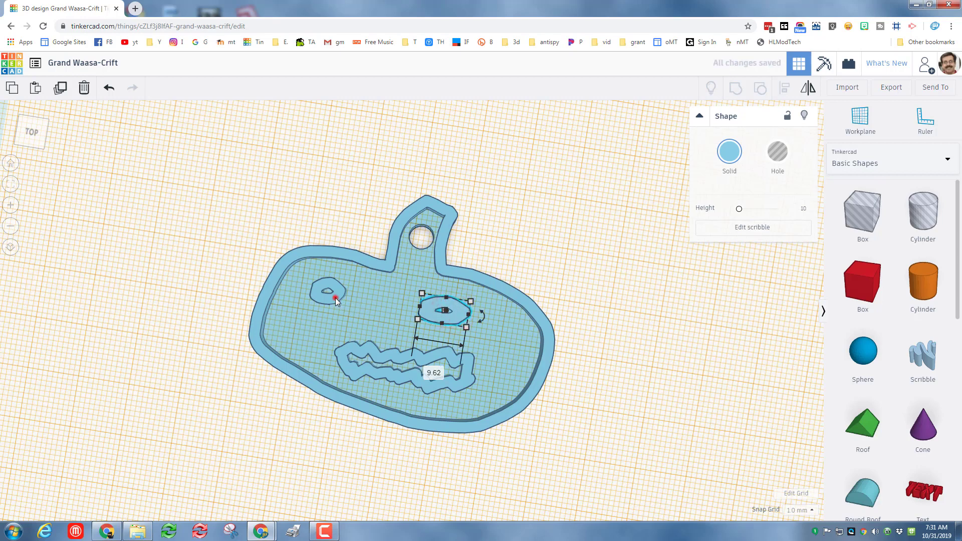
drag(448, 309, 331, 294)
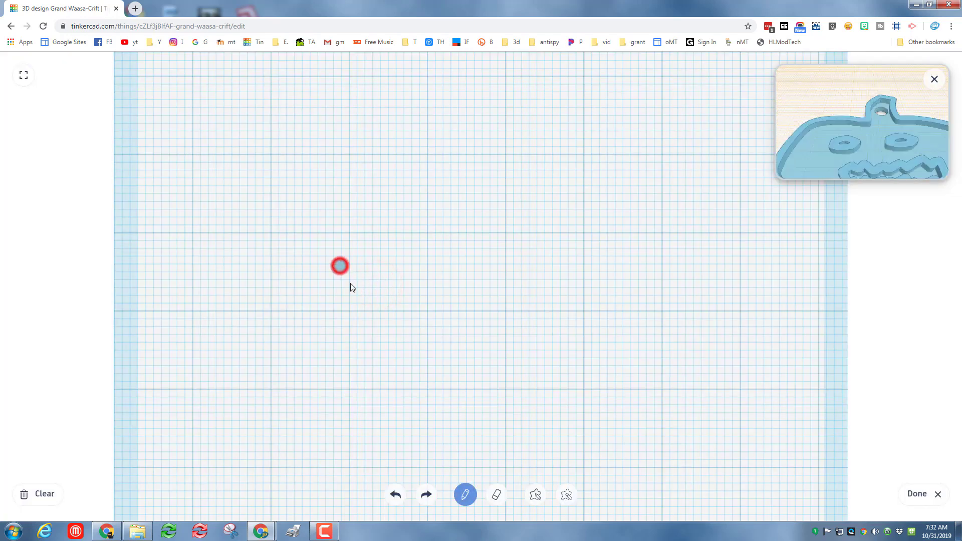
Scribble five short slanted eyelash strokes and finish the drawing.
drag(339, 265, 345, 273)
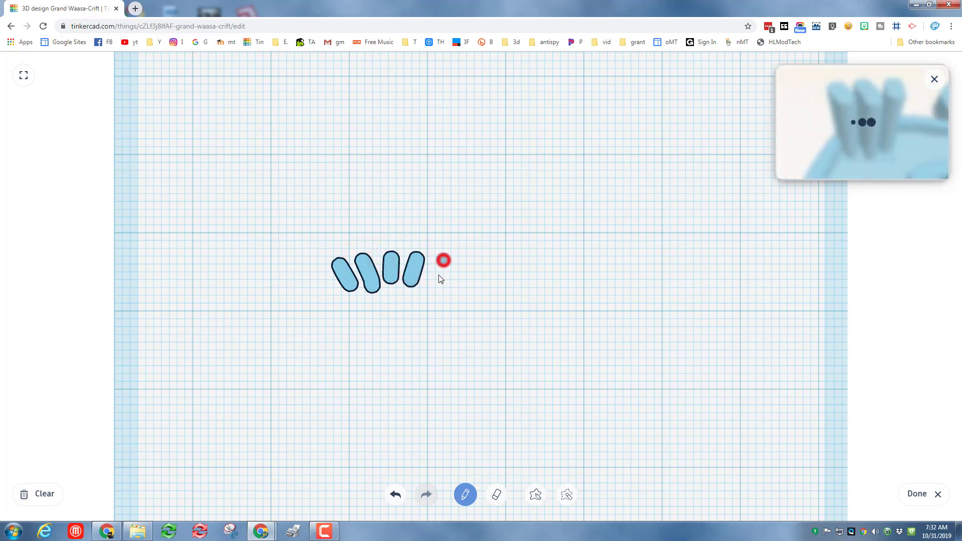
click(442, 270)
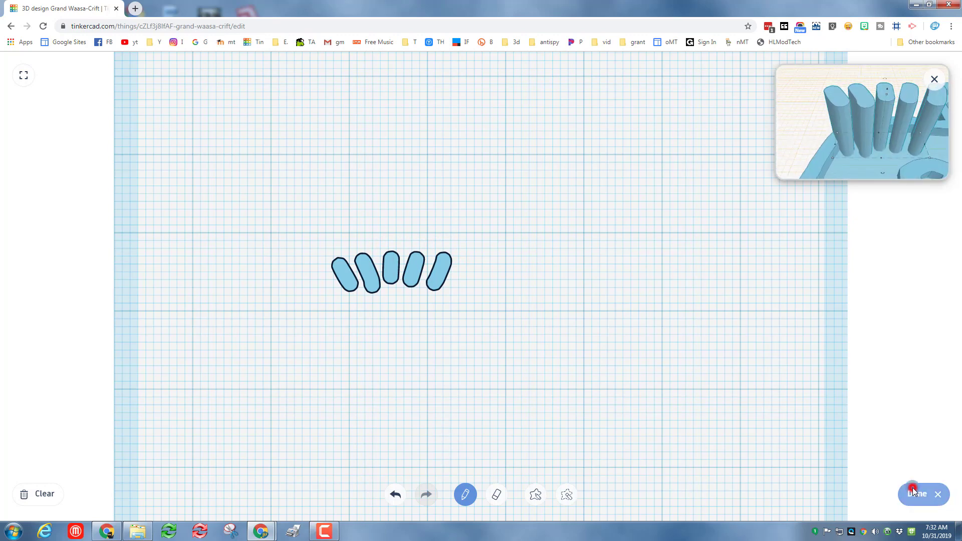
click(916, 494)
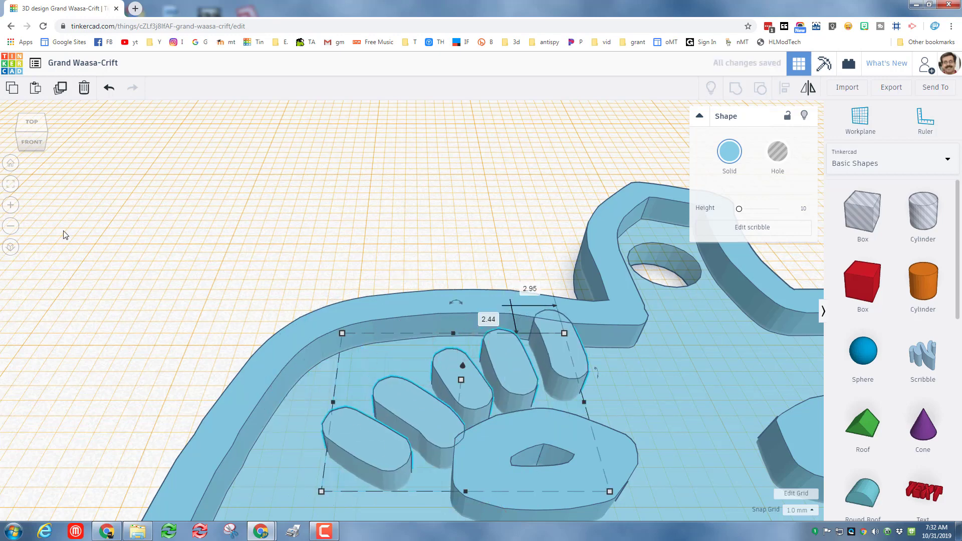
mouse_move(444, 302)
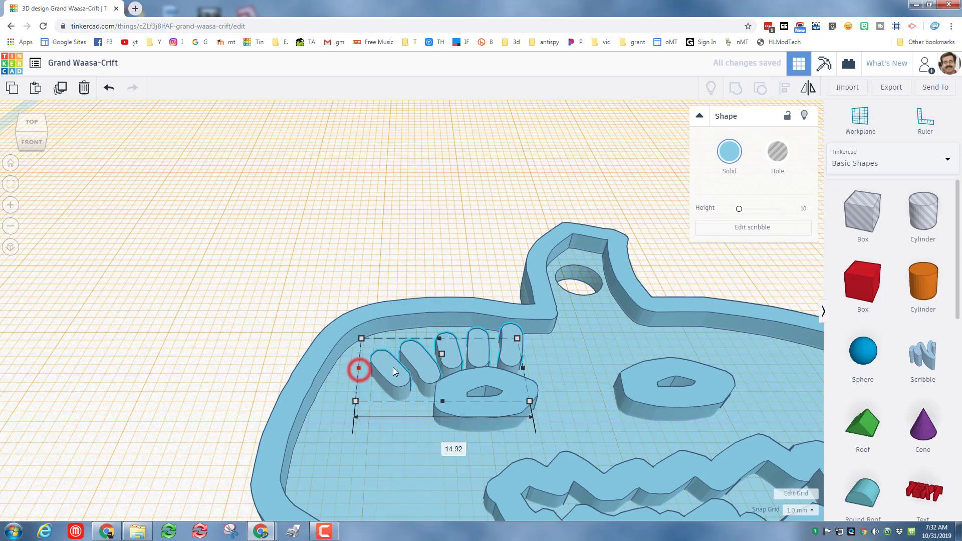
Move the copied eyelashes over the right eye and mirror them left to right.
drag(355, 371, 382, 372)
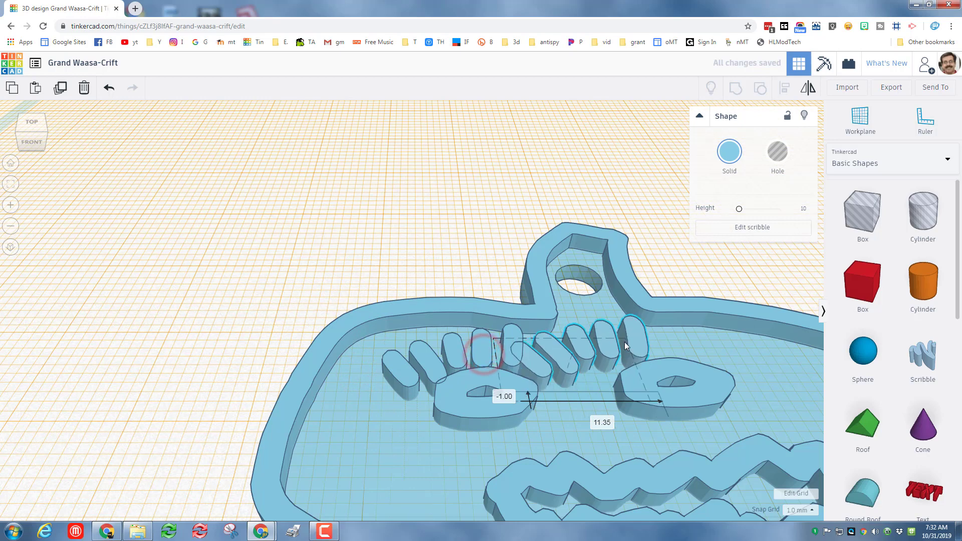
click(807, 88)
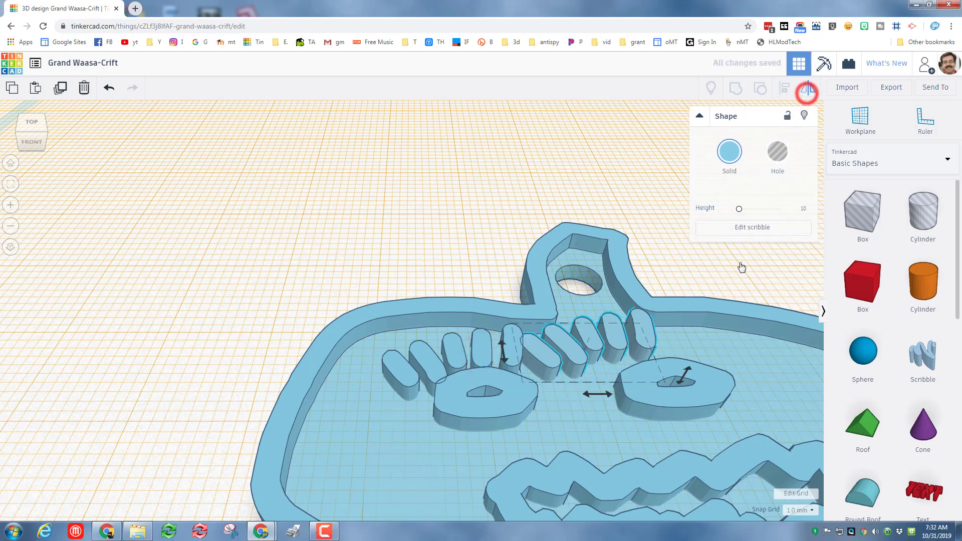
click(808, 93)
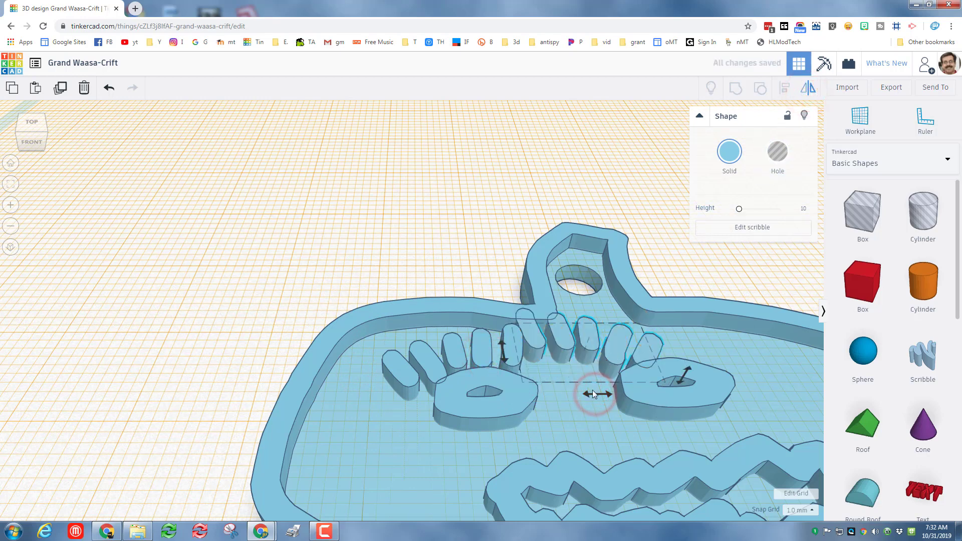
click(706, 351)
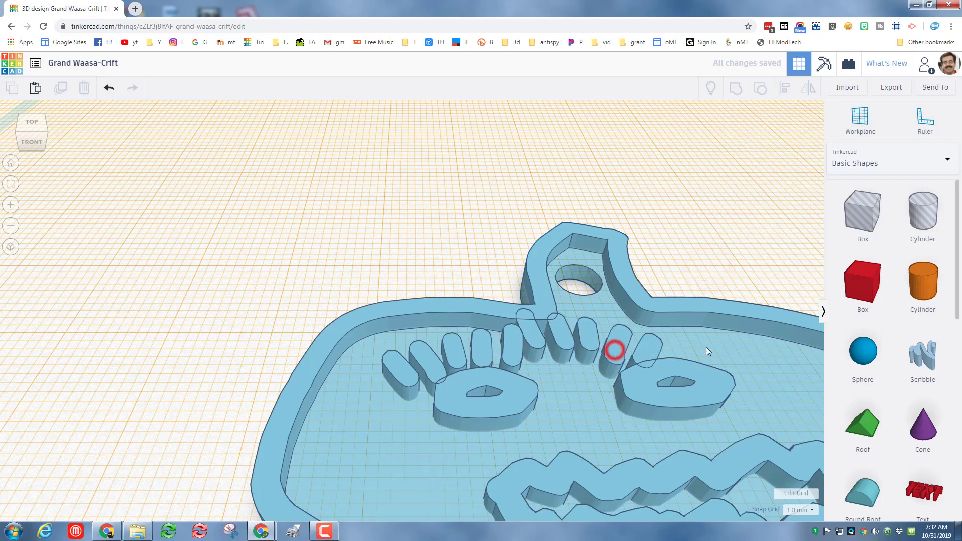
click(615, 350)
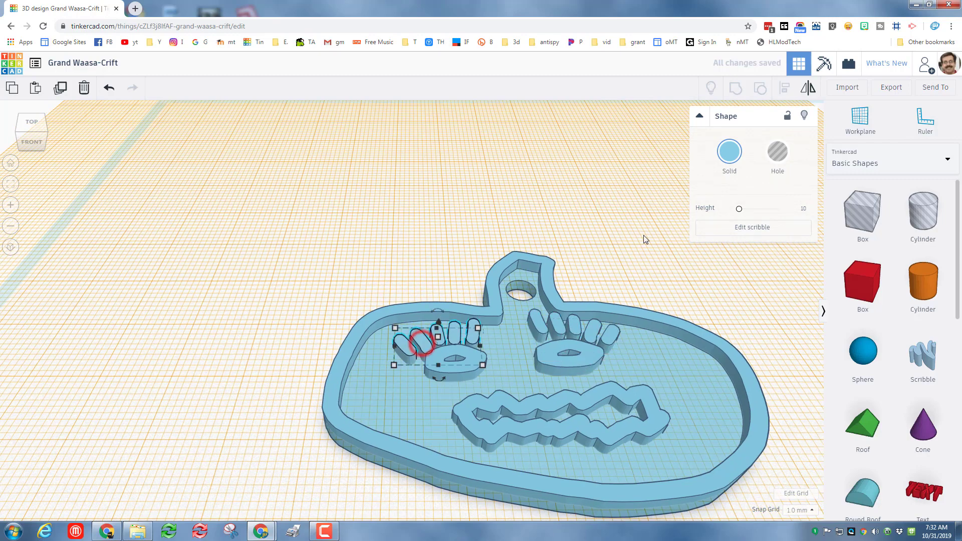
click(729, 152)
text(scribble pumpkin)
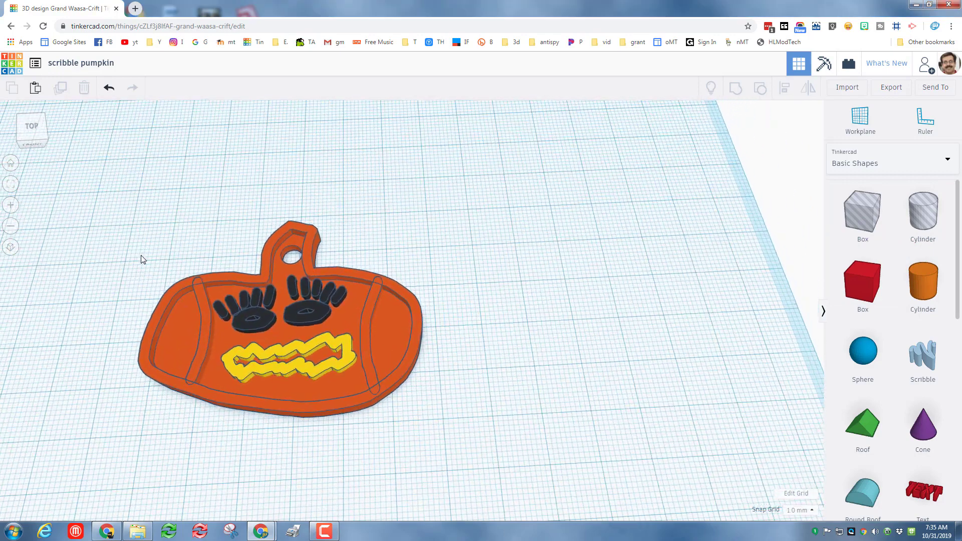
mouse_move(80, 62)
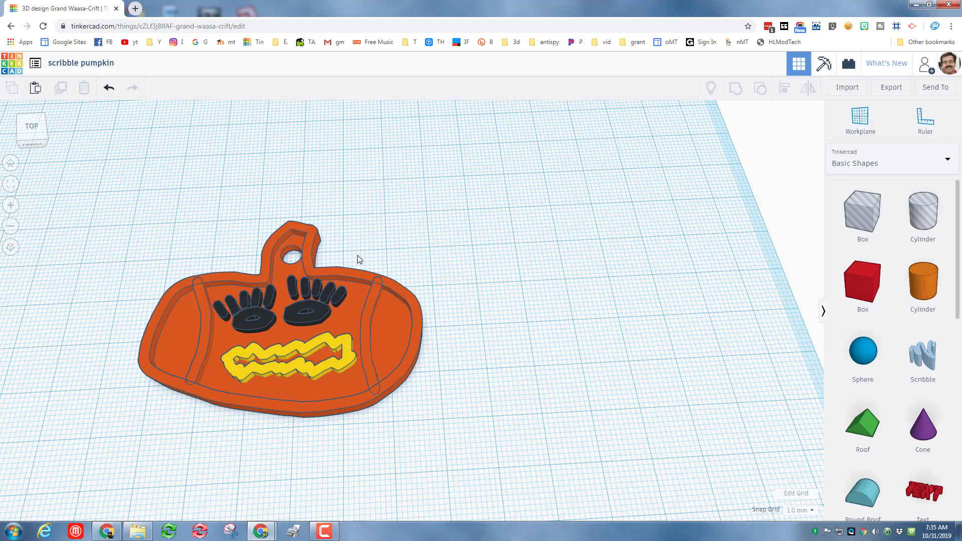
drag(359, 259, 504, 237)
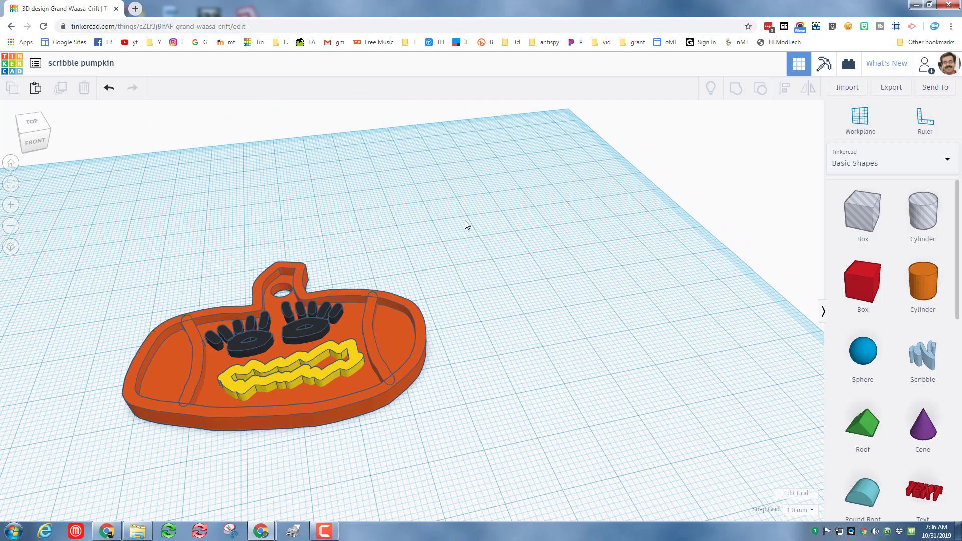
mouse_move(465, 225)
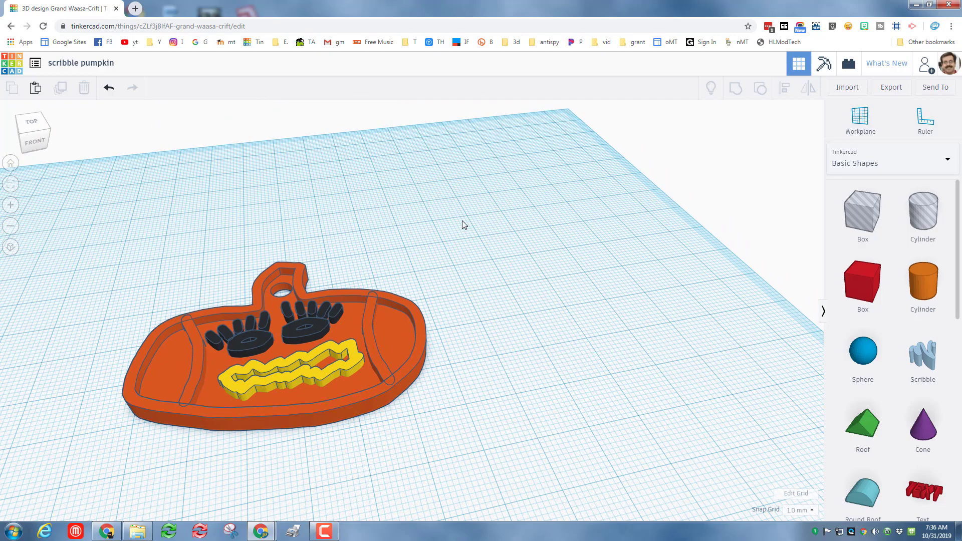